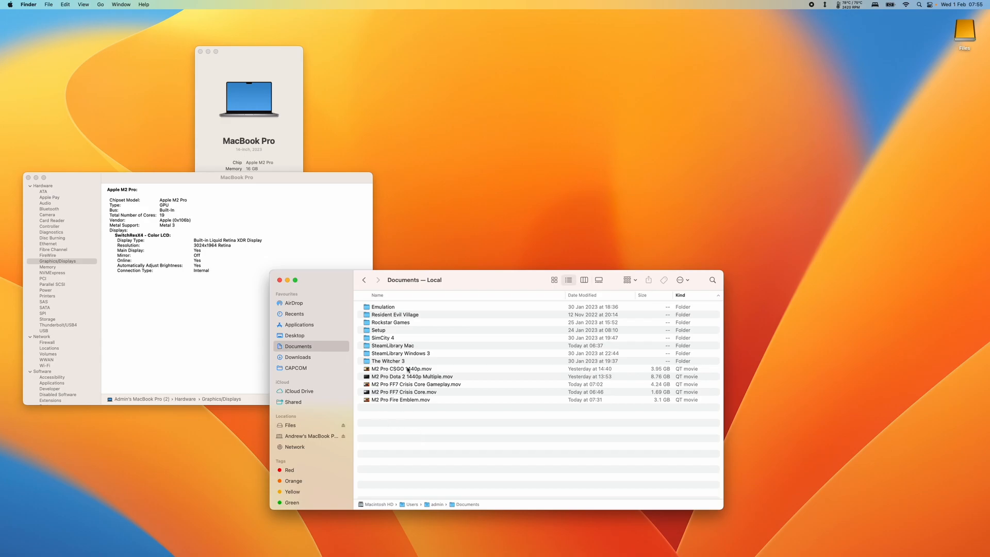
mouse_move(380, 412)
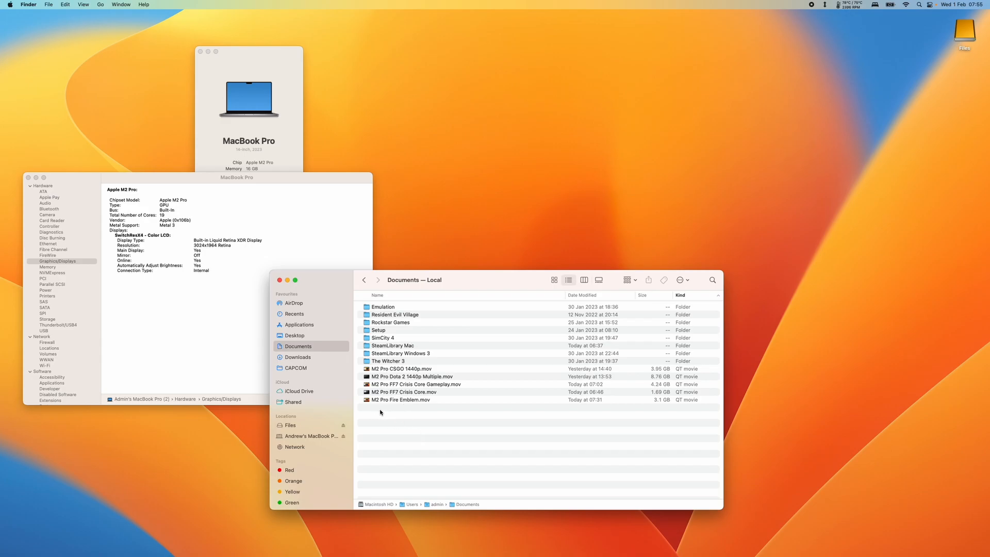
mouse_move(383, 410)
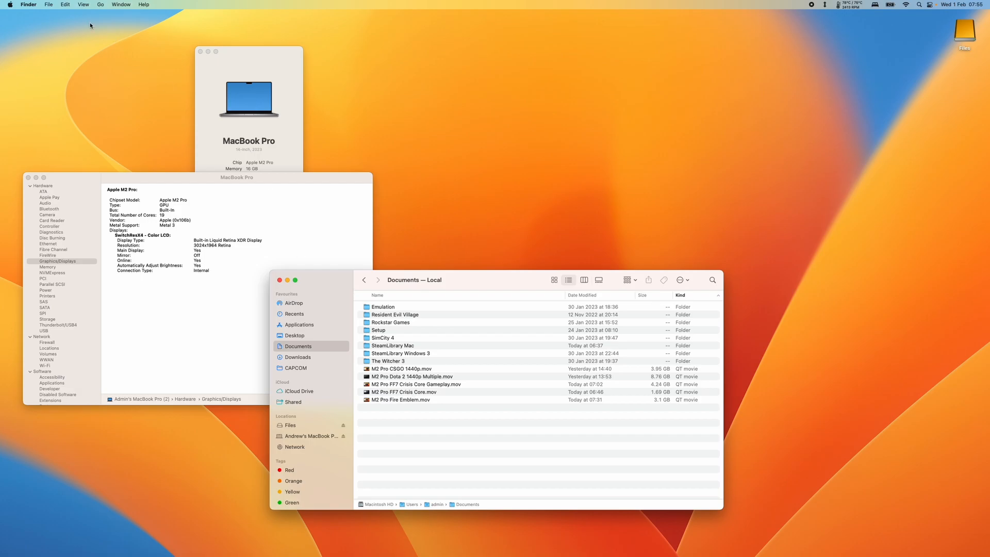
mouse_move(371, 352)
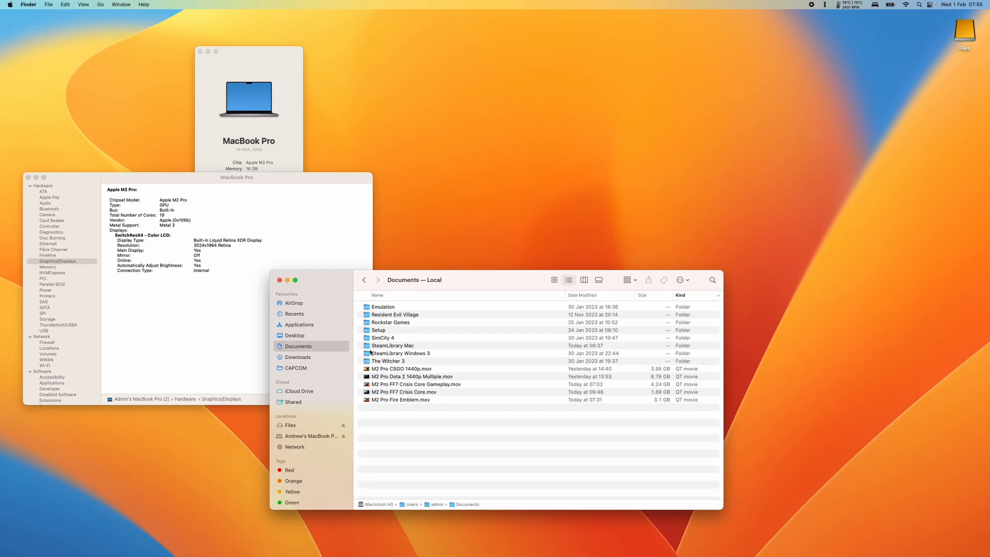
mouse_move(437, 296)
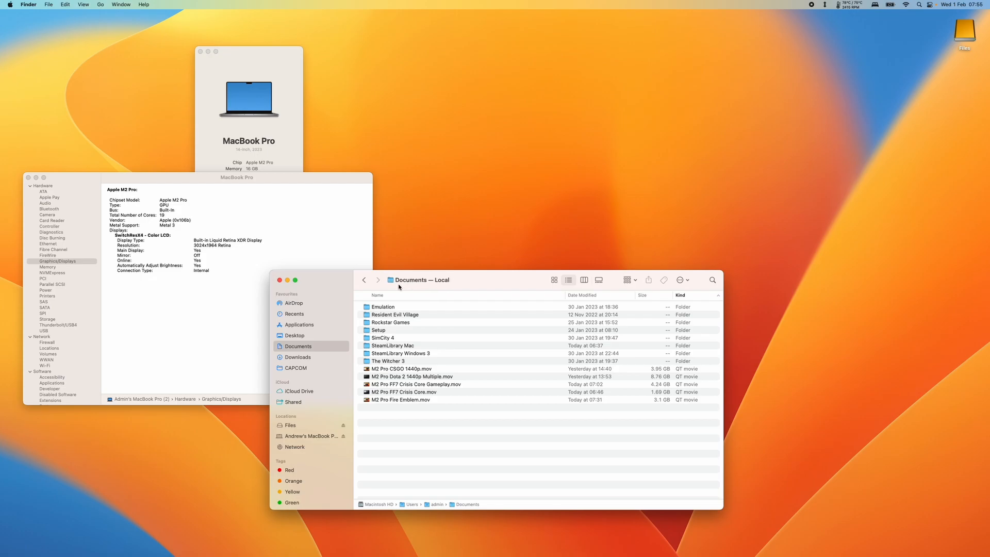
mouse_move(320, 279)
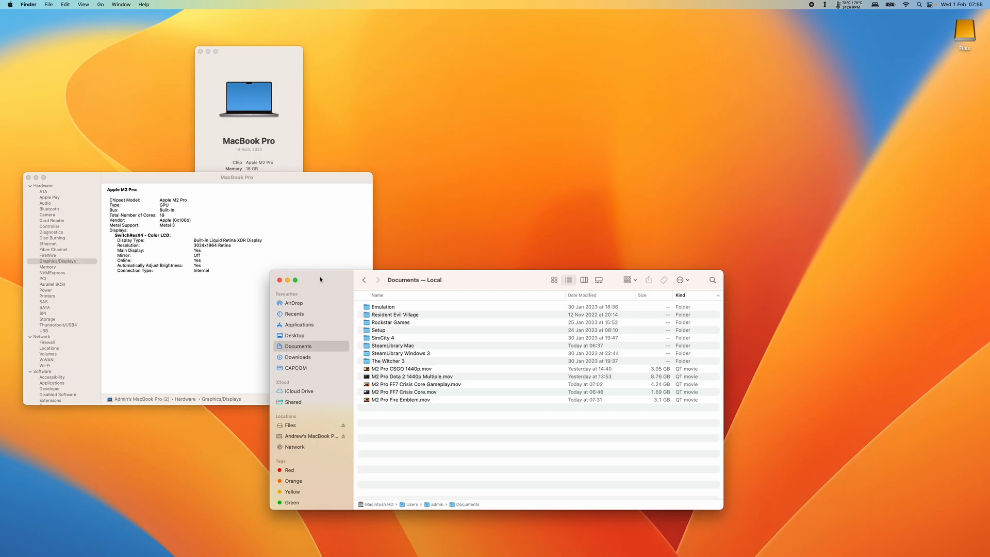
Step: Bring up the Force Quit Applications window from the Apple menu with Finder highlighted
left_click(10, 5)
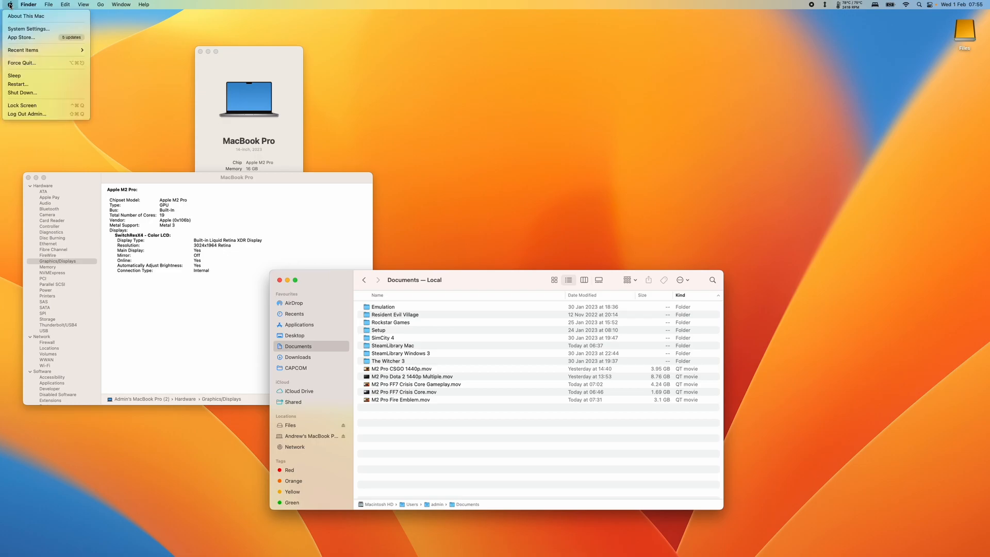
left_click(22, 62)
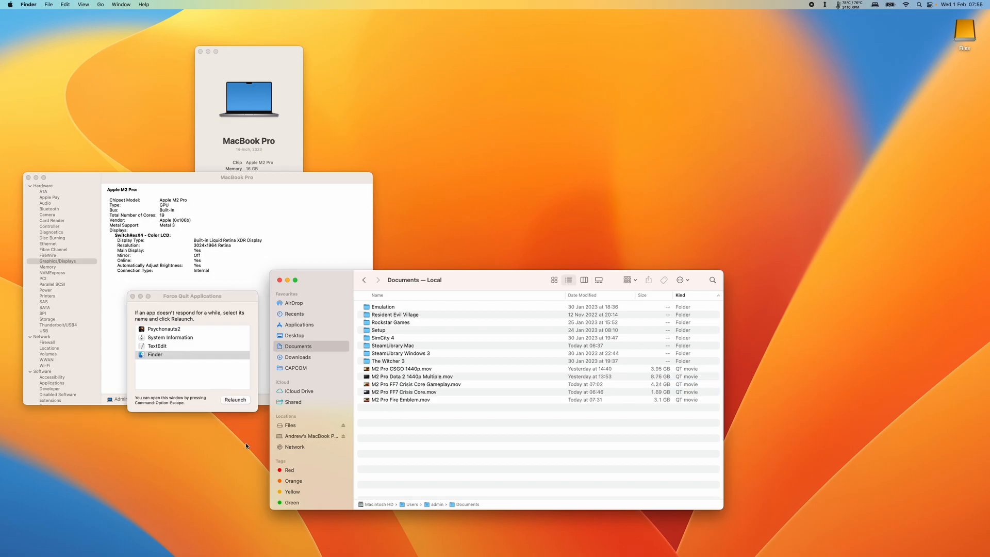
Step: Relaunch Finder and confirm, so Documents will refresh to list the Screen Recording movies
left_click(235, 400)
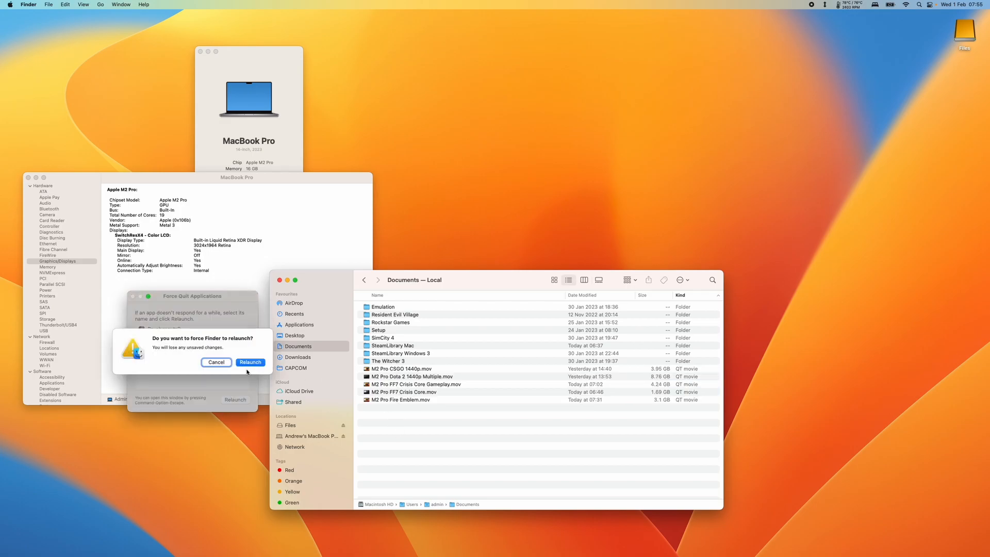
left_click(250, 362)
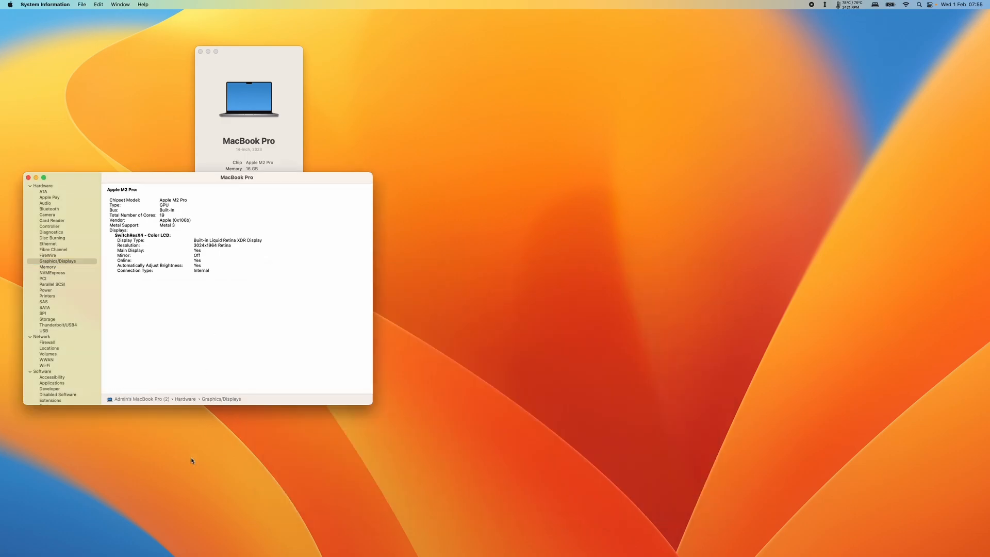
mouse_move(107, 547)
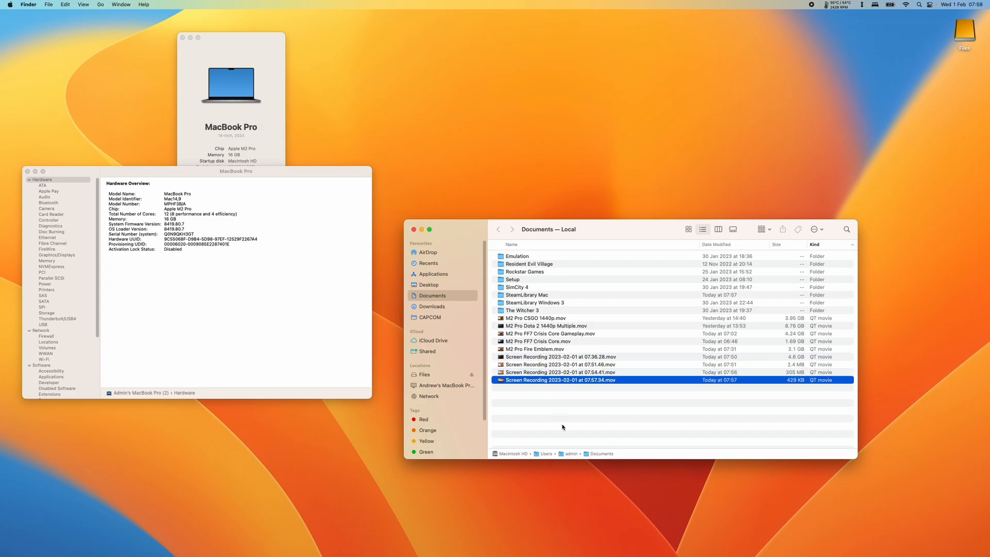
left_click(559, 356)
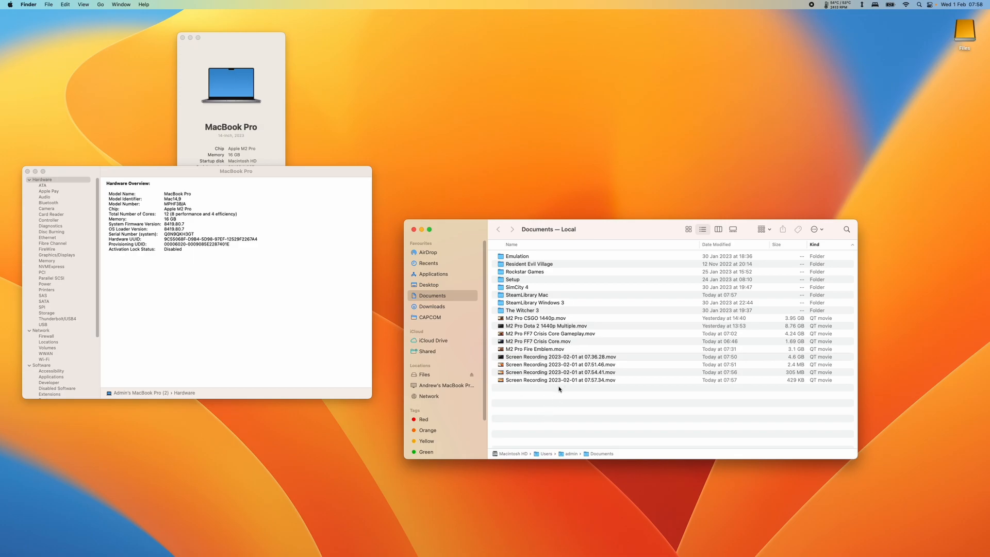
left_click(560, 372)
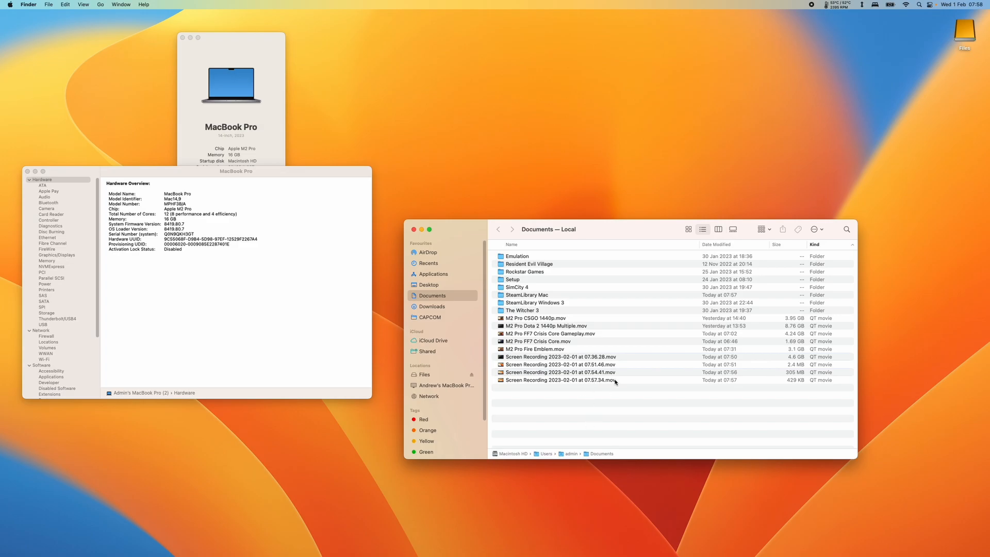
mouse_move(601, 440)
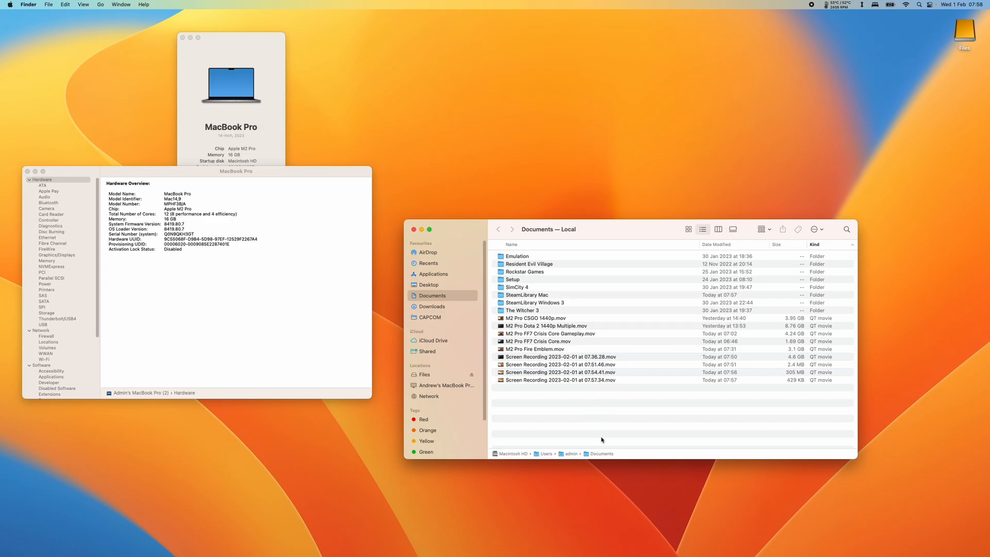